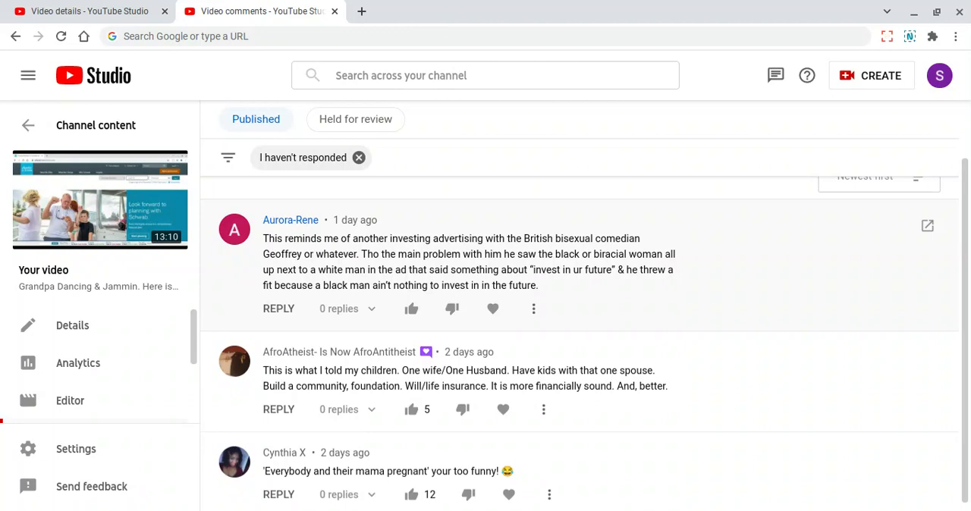
{"action": "mouse_move", "coordinate": [135, 234]}
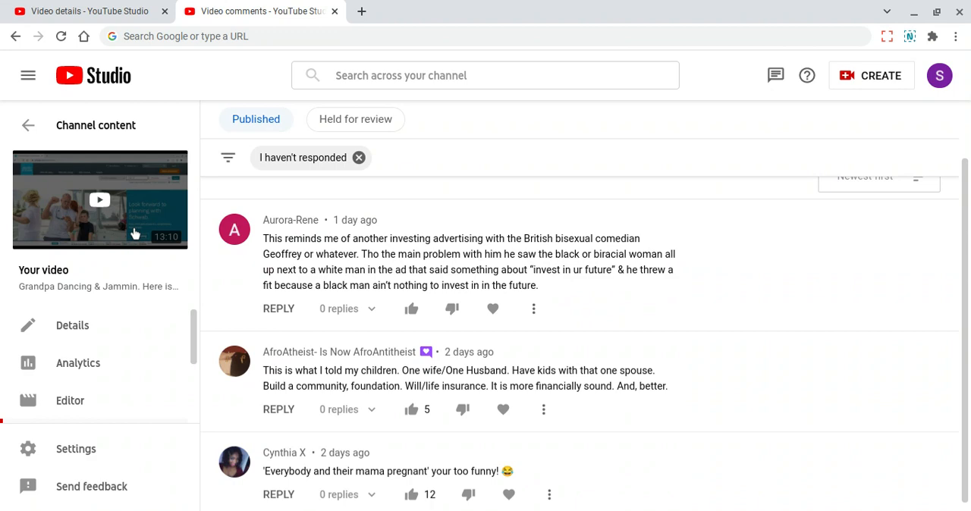
{"action": "mouse_move", "coordinate": [720, 289]}
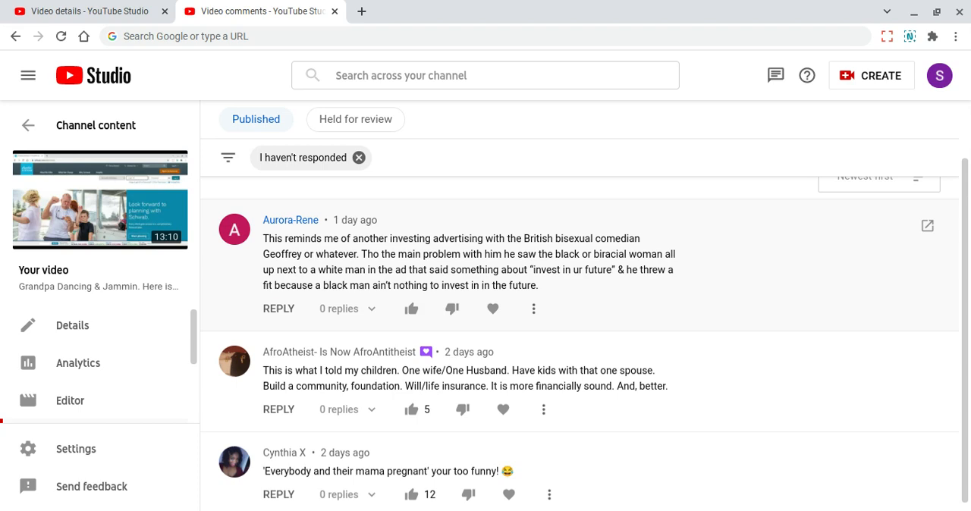
{"action": "mouse_move", "coordinate": [664, 293]}
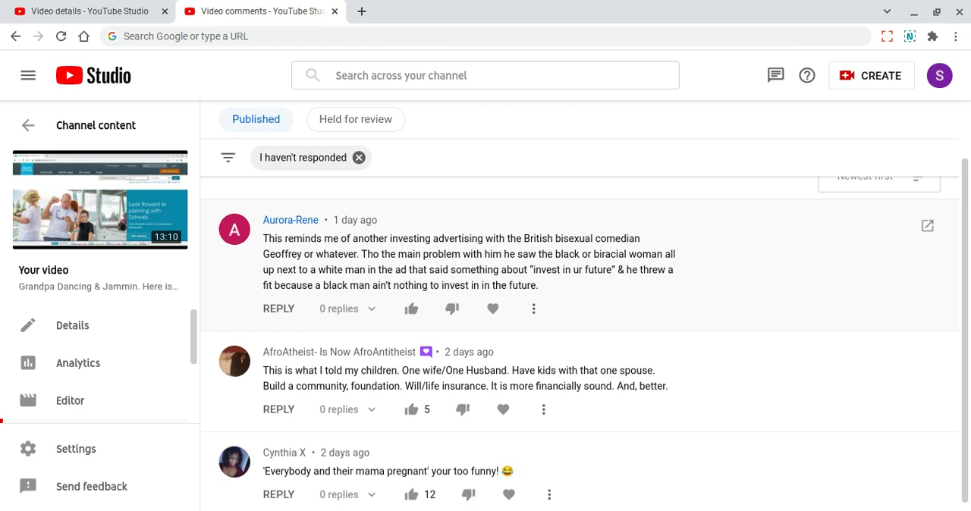
{"action": "mouse_move", "coordinate": [253, 257]}
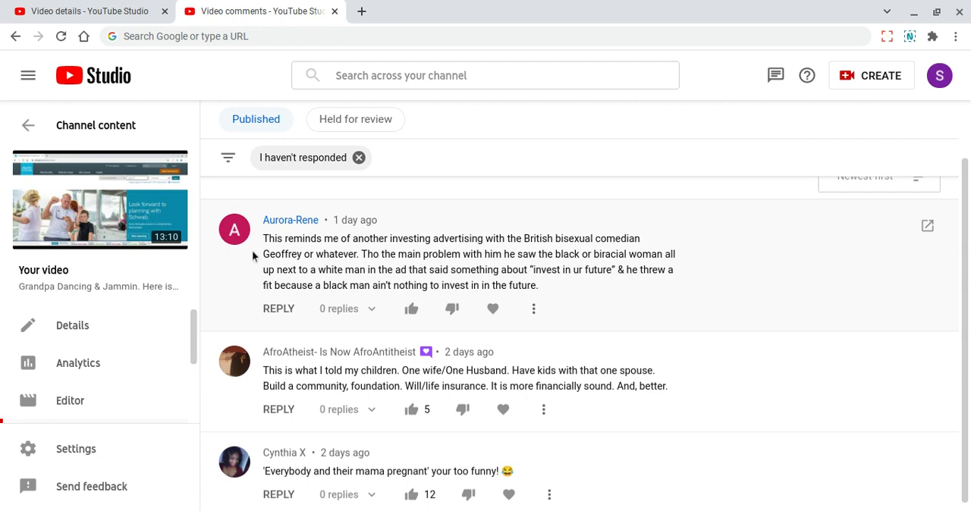
{"action": "mouse_move", "coordinate": [352, 290]}
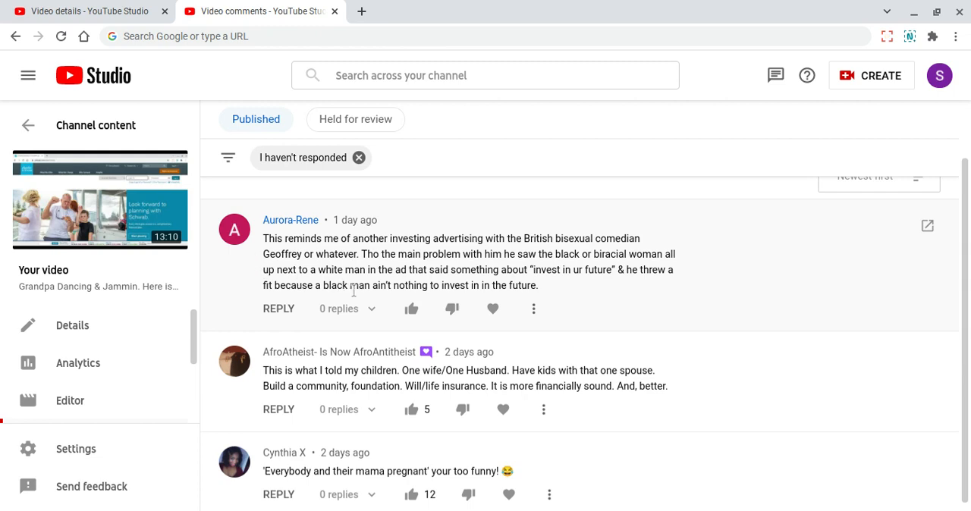
{"action": "mouse_move", "coordinate": [391, 288]}
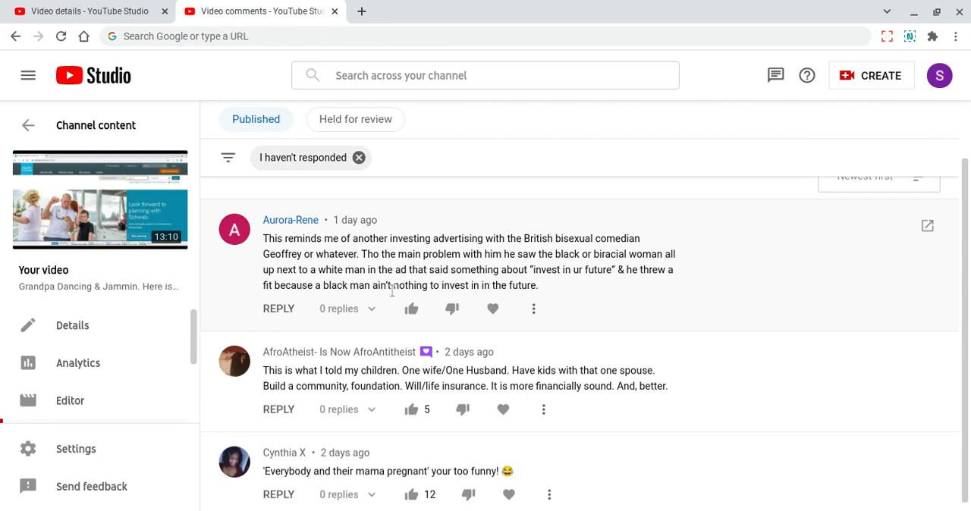
{"action": "mouse_move", "coordinate": [437, 297]}
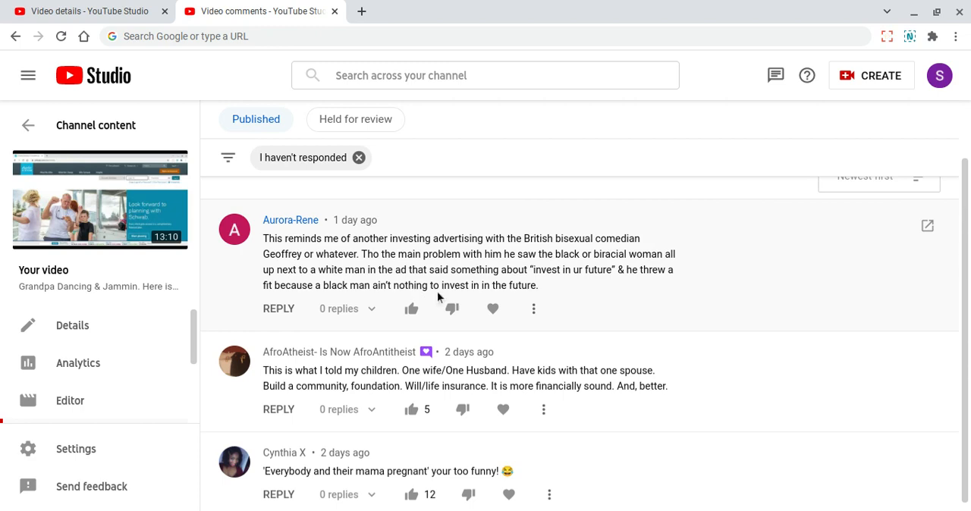
{"action": "mouse_move", "coordinate": [628, 282]}
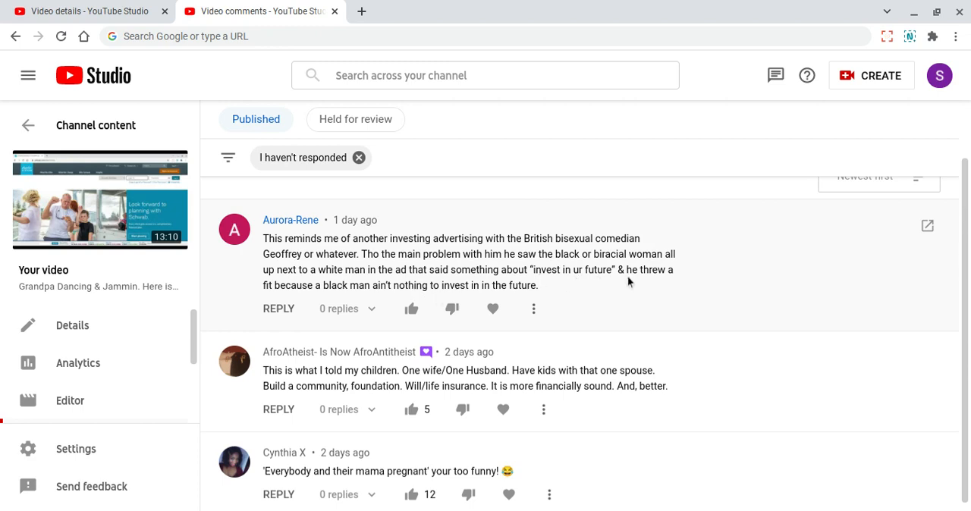
{"action": "mouse_move", "coordinate": [381, 302]}
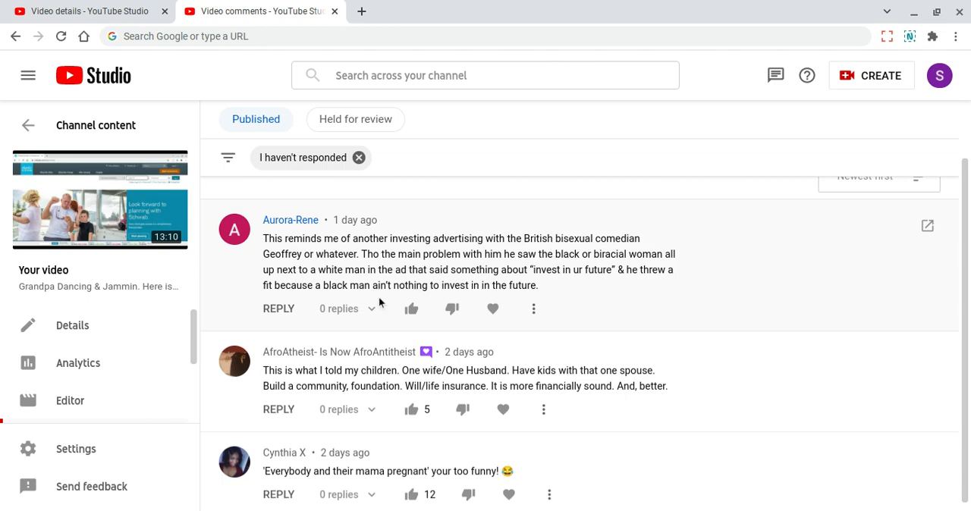
{"action": "mouse_move", "coordinate": [699, 291]}
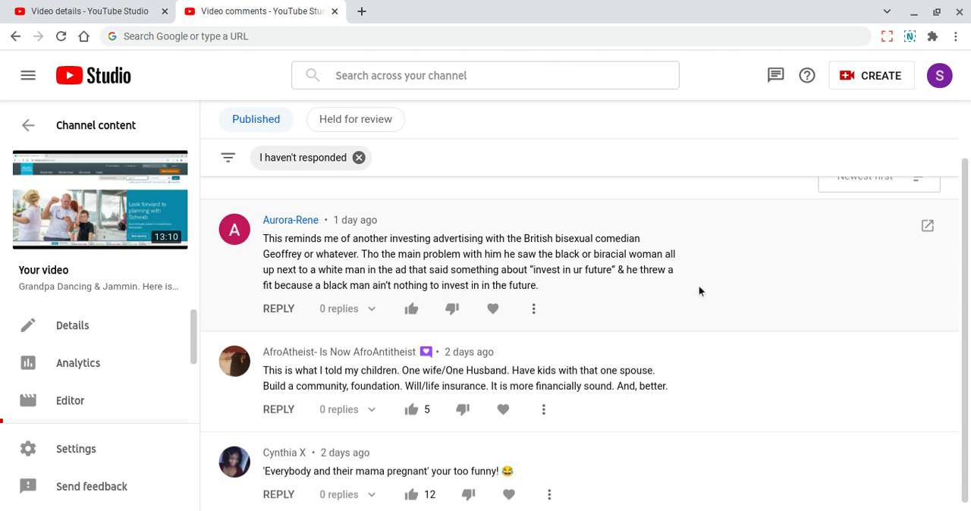